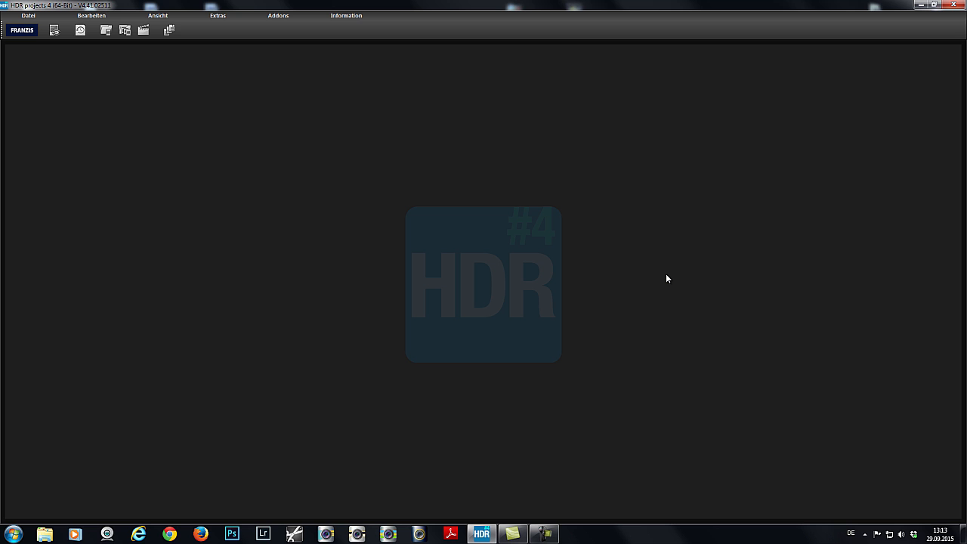
mouse_move(395, 170)
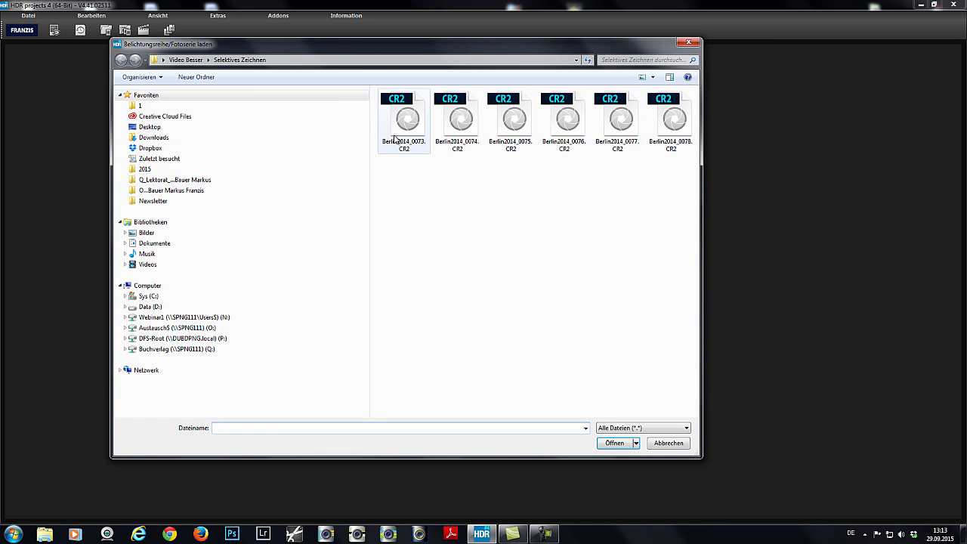
- Load the Berlin CR2 exposure series and merge it into the night HDR image
left_click(614, 443)
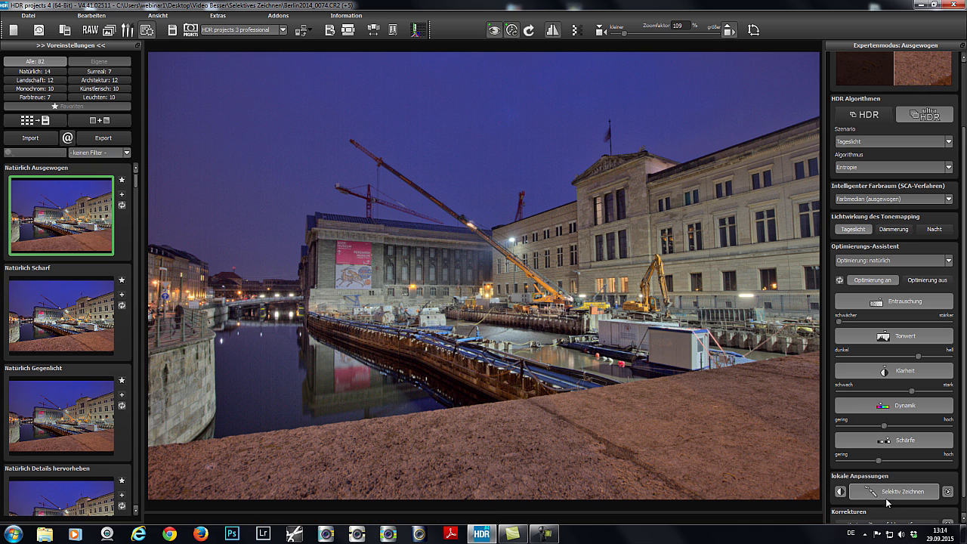
mouse_move(898, 492)
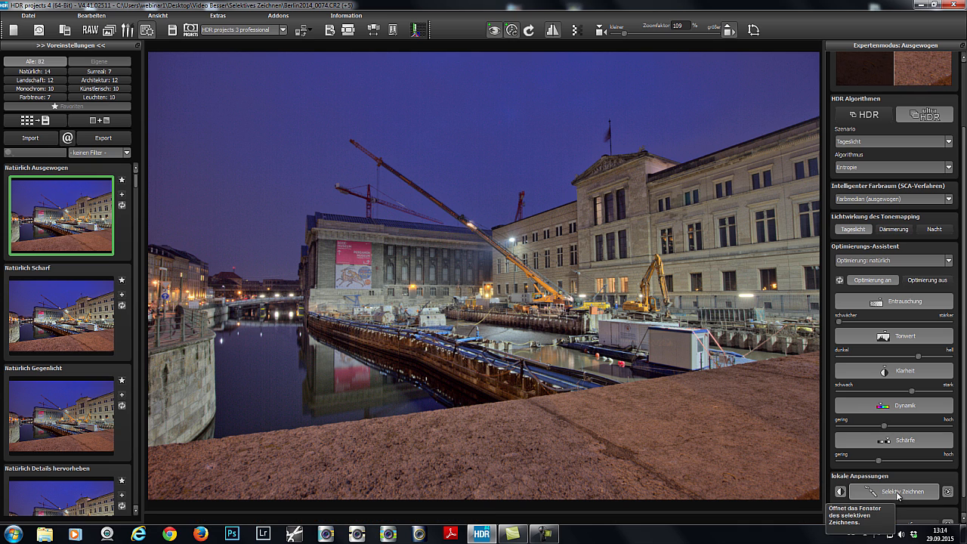
- Enter the Selektiv Zeichnen workspace under Lokale Anpassungen for the Berlin image
left_click(898, 492)
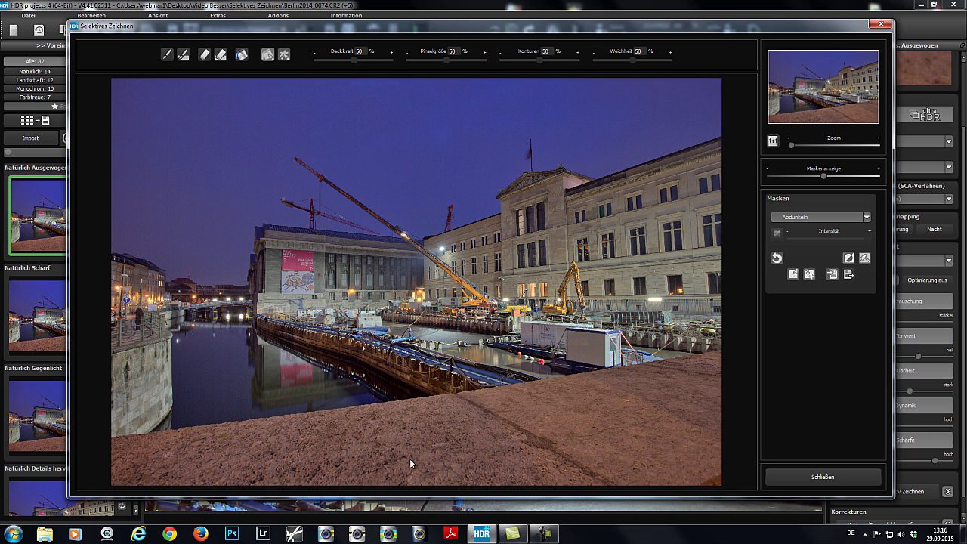
mouse_move(309, 469)
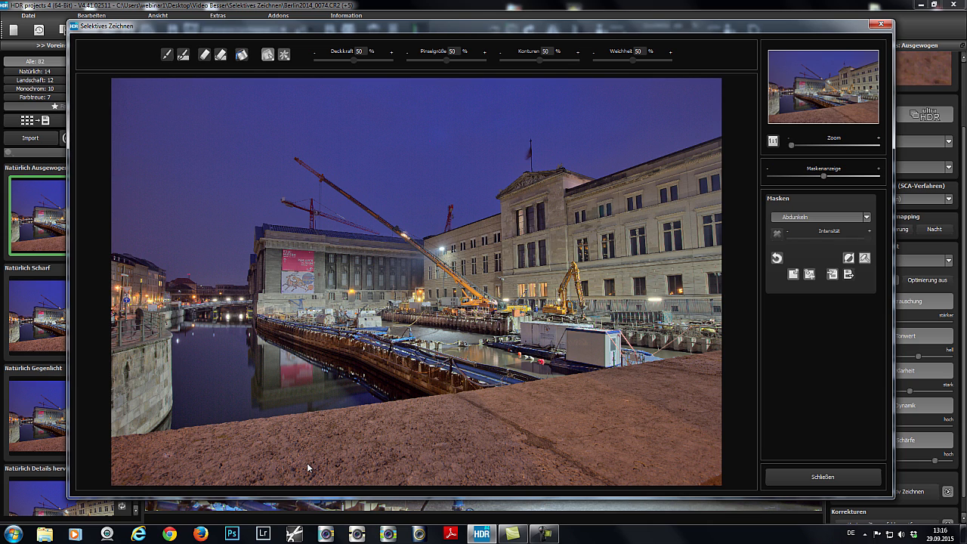
mouse_move(881, 349)
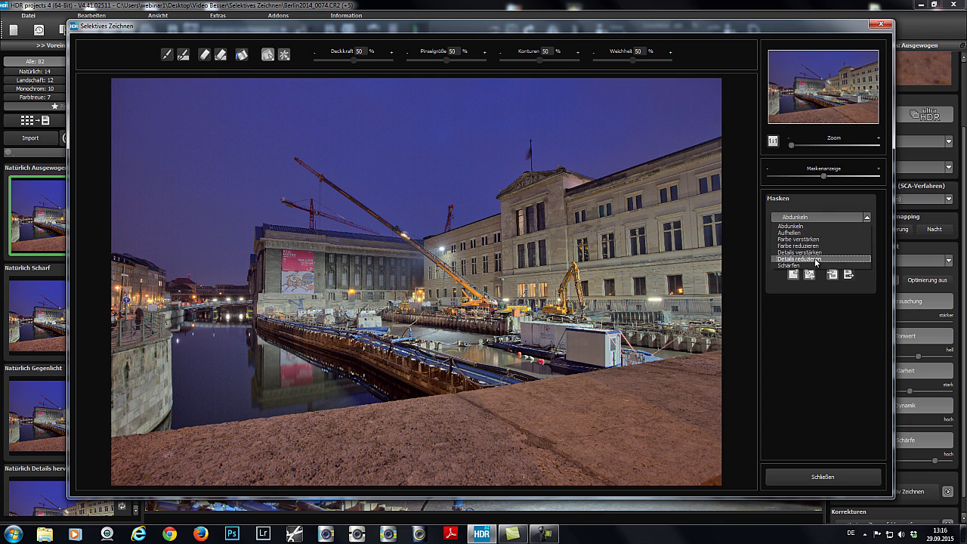
- Choose the Details reduzieren mask effect for the foreground stone ledge
left_click(798, 259)
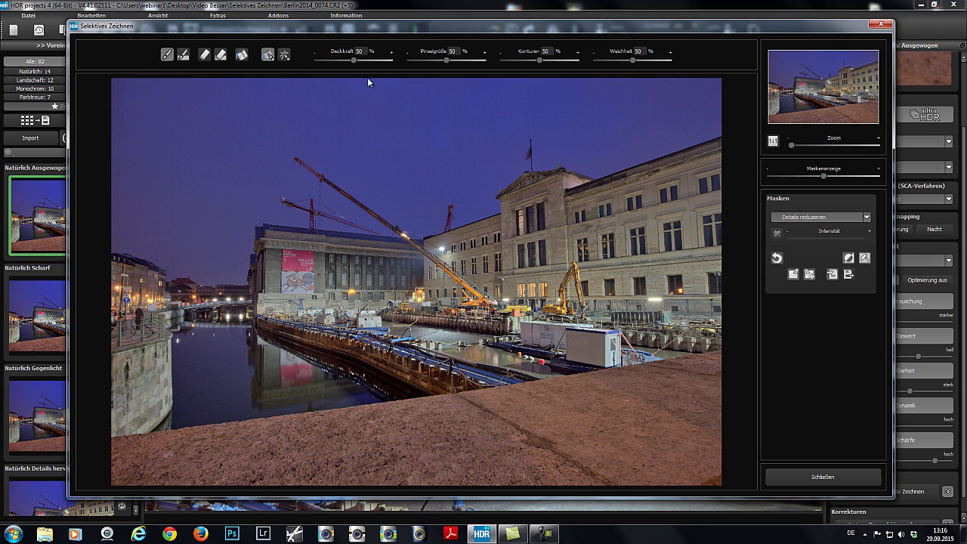
mouse_move(135, 490)
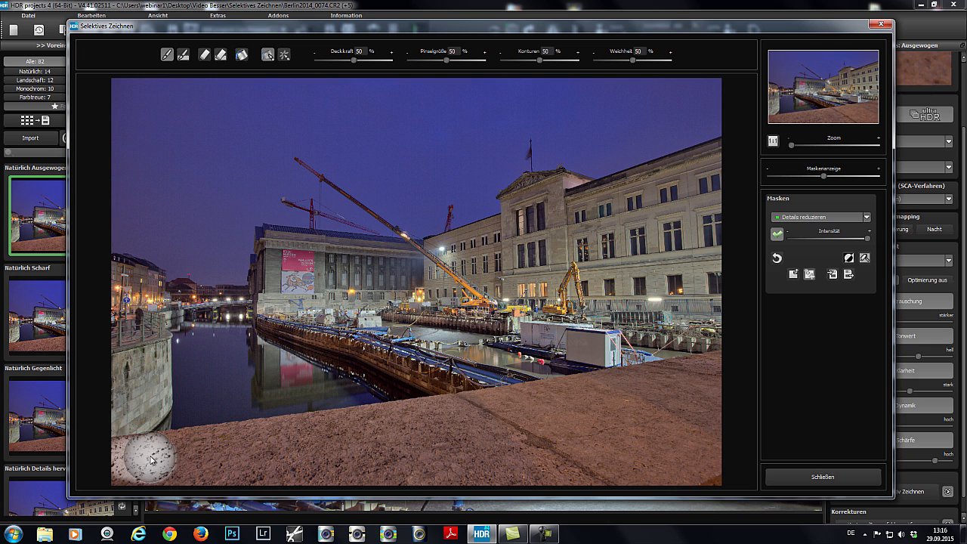
mouse_move(254, 438)
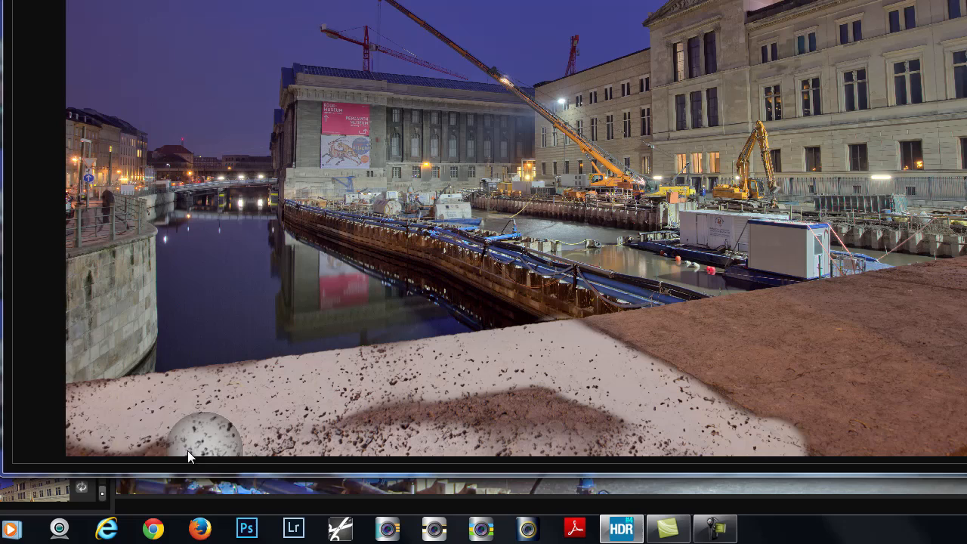
mouse_move(476, 411)
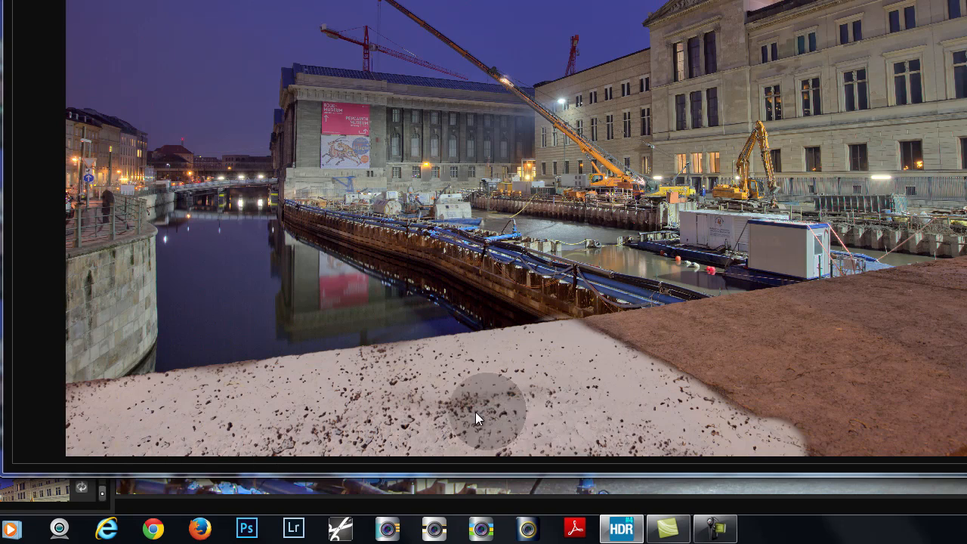
mouse_move(446, 446)
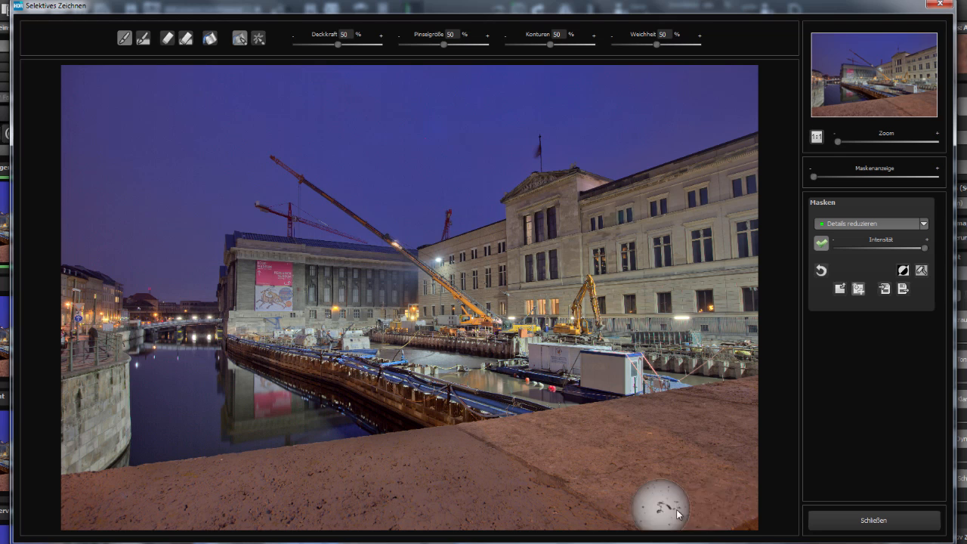
mouse_move(874, 414)
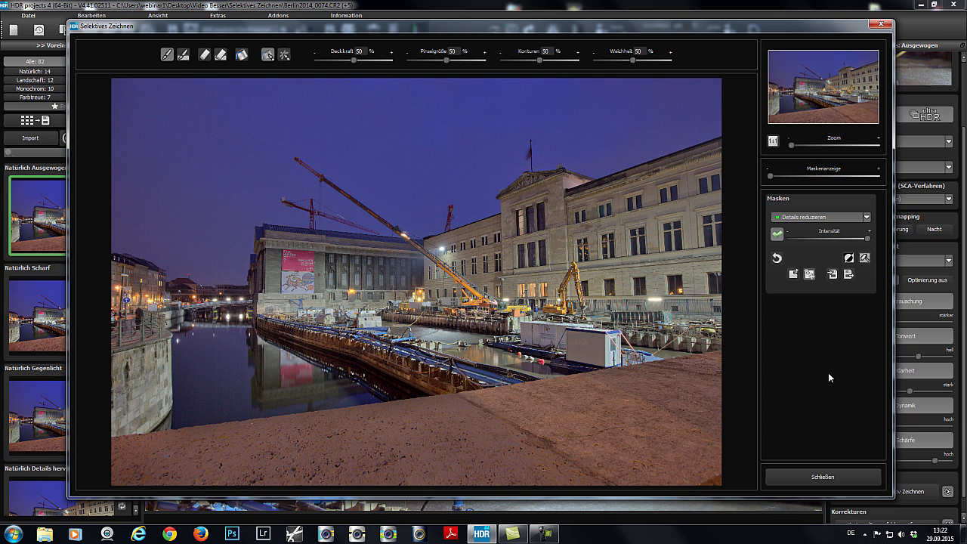
mouse_move(774, 187)
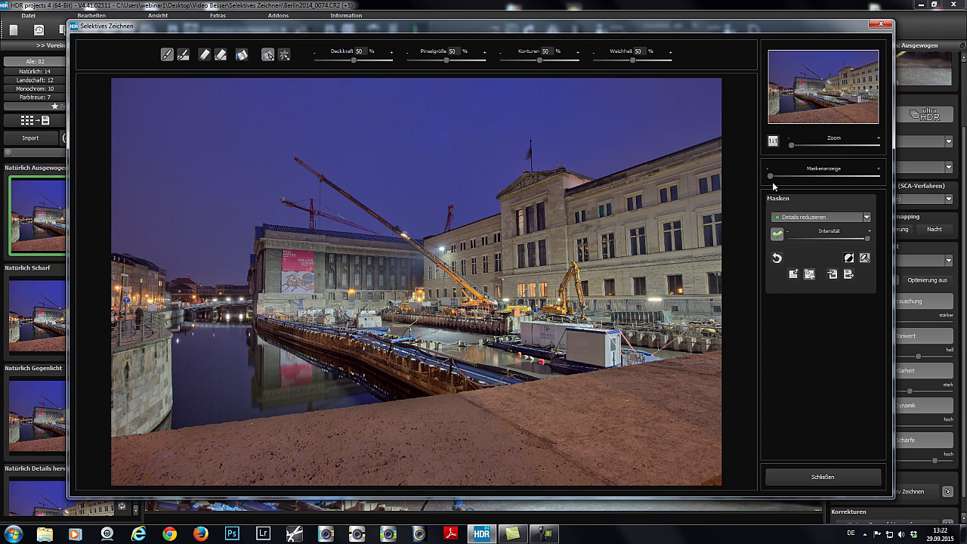
- Show the painted stone mask via the Maskenanzeige slider and list the mask effects again
left_click_drag(771, 176, 803, 175)
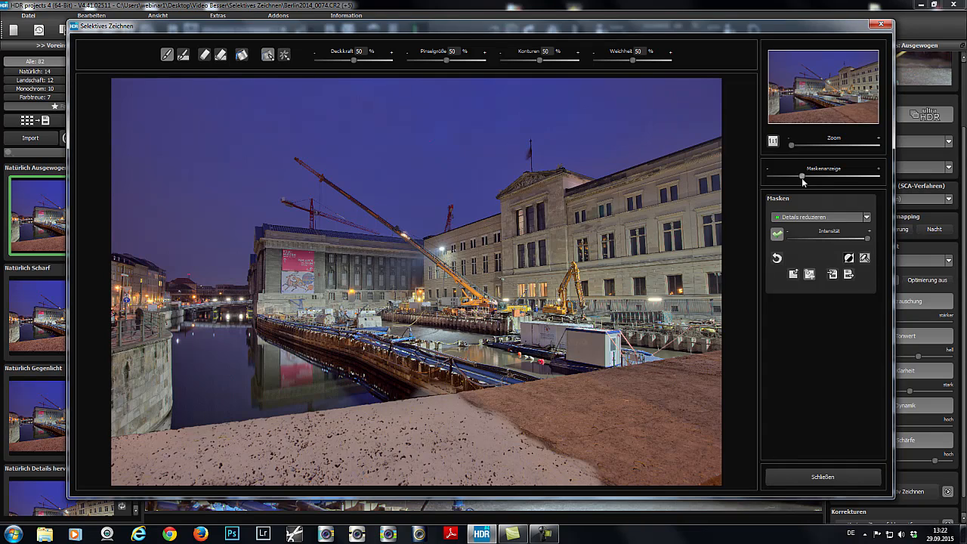
left_click(865, 218)
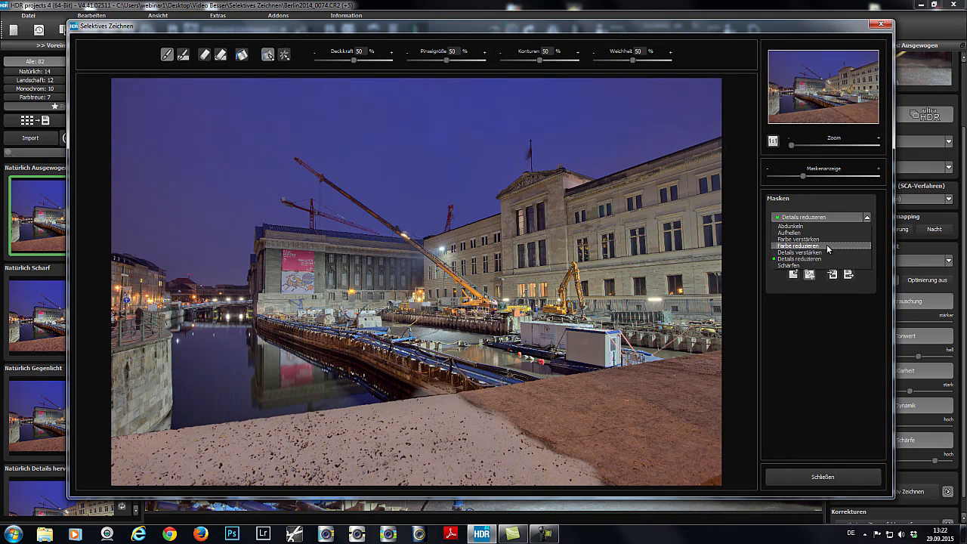
- Paint a Farbe verstärken mask across the upper night sky for a richer blue-violet
left_click(798, 245)
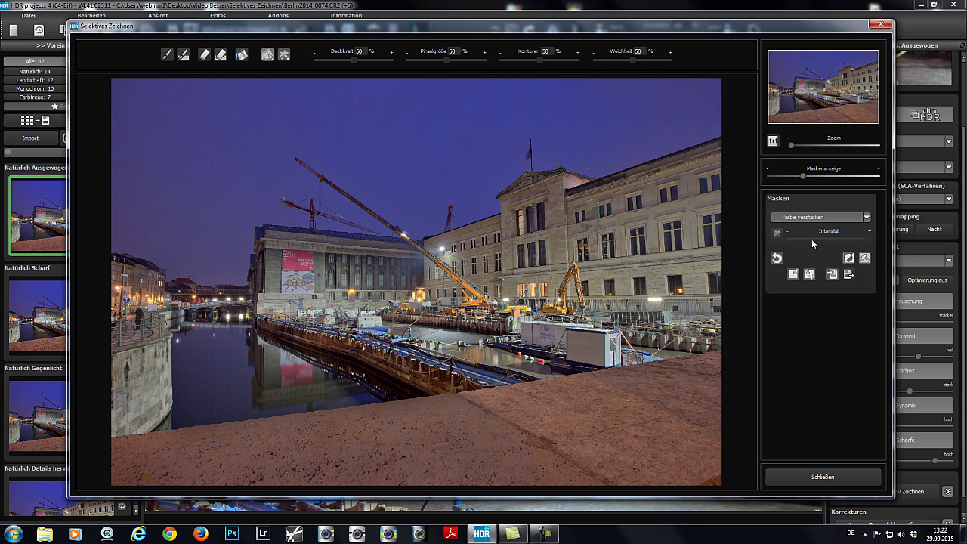
mouse_move(377, 284)
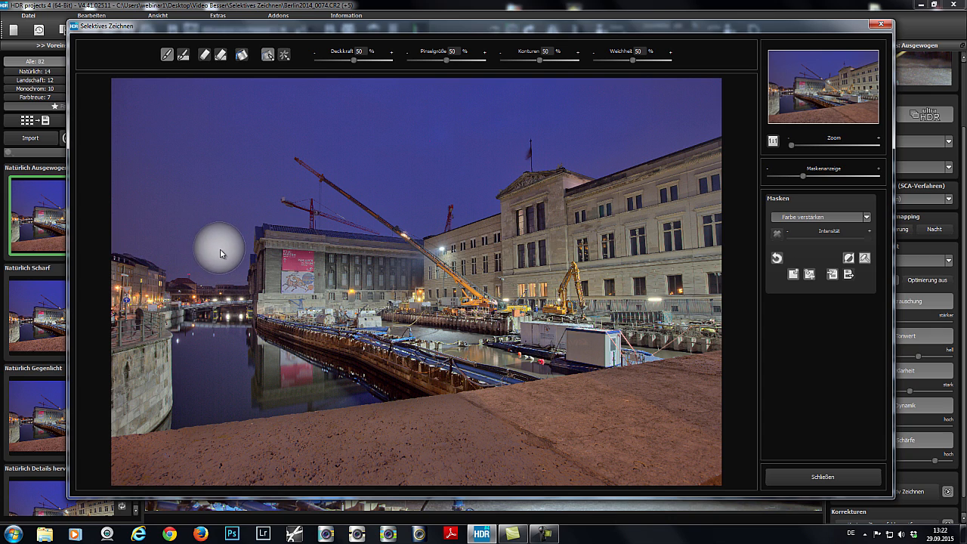
mouse_move(266, 210)
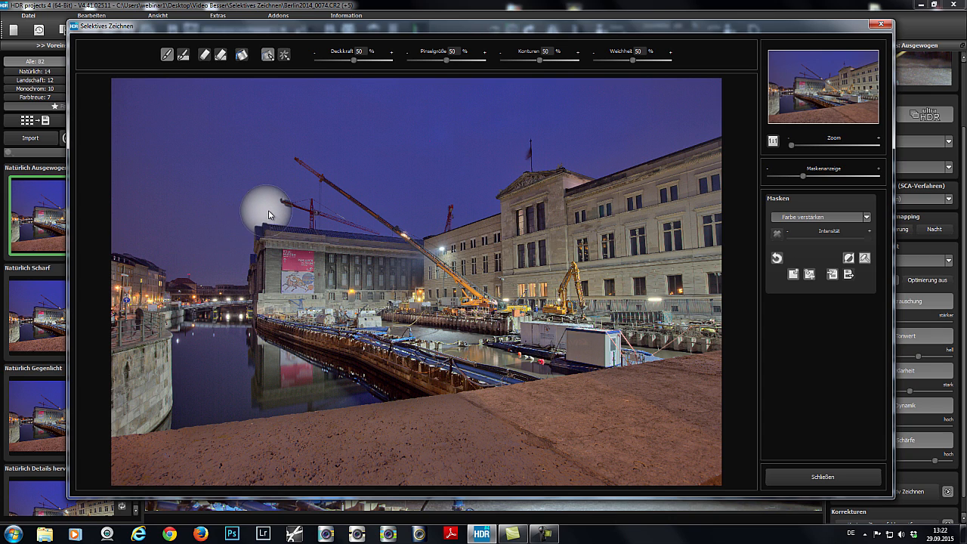
mouse_move(187, 260)
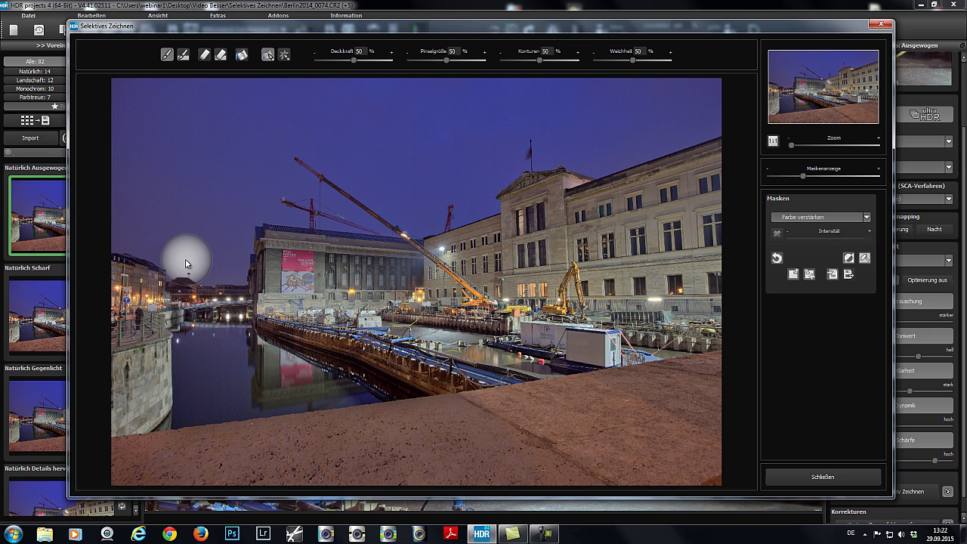
mouse_move(196, 197)
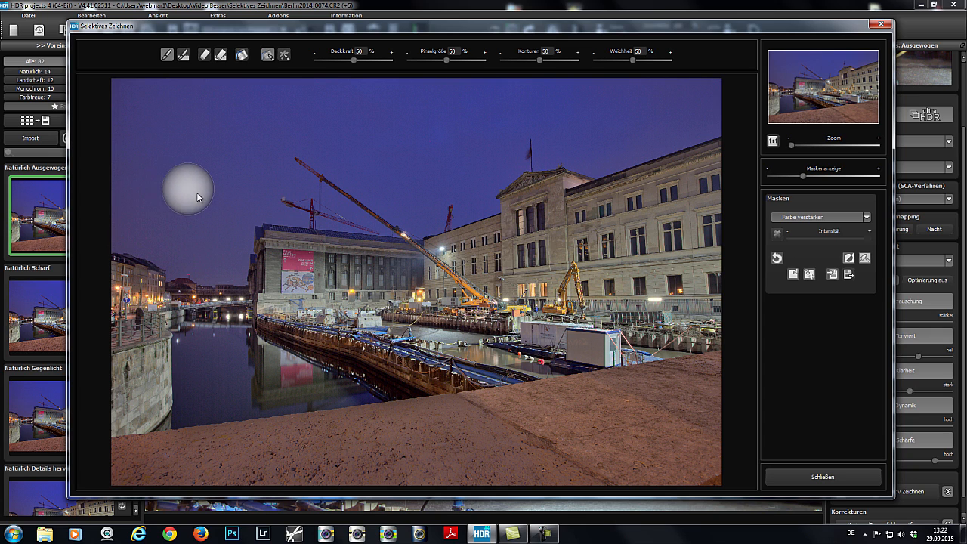
mouse_move(242, 208)
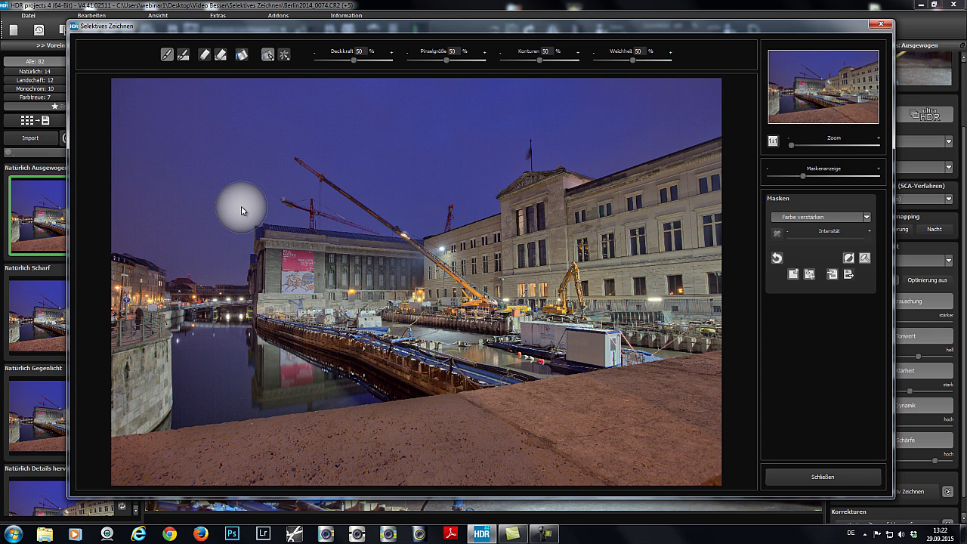
mouse_move(265, 227)
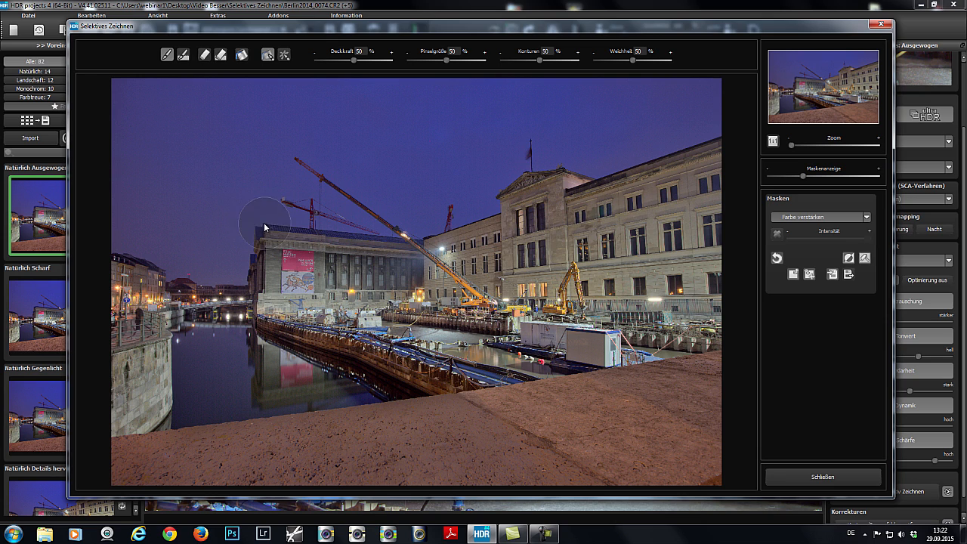
mouse_move(248, 212)
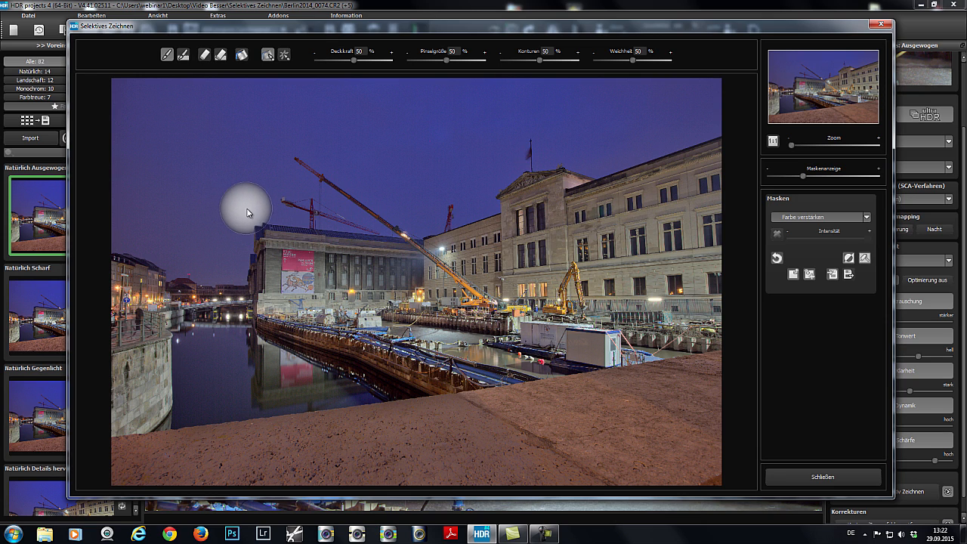
mouse_move(257, 219)
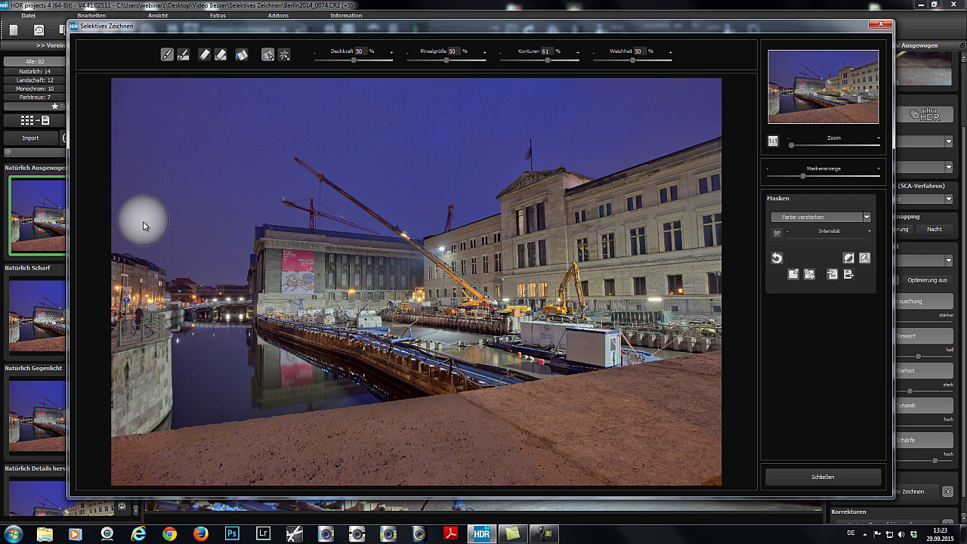
mouse_move(136, 255)
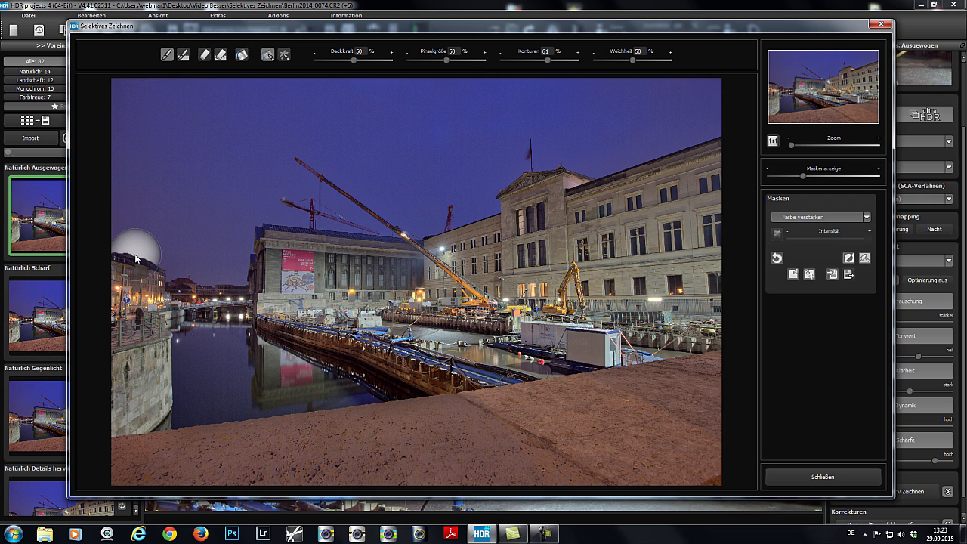
mouse_move(128, 247)
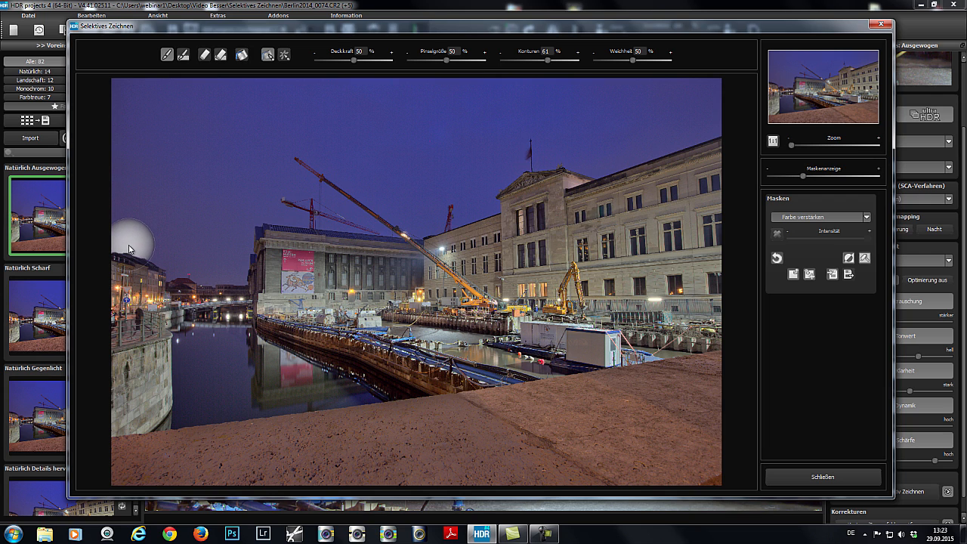
mouse_move(129, 235)
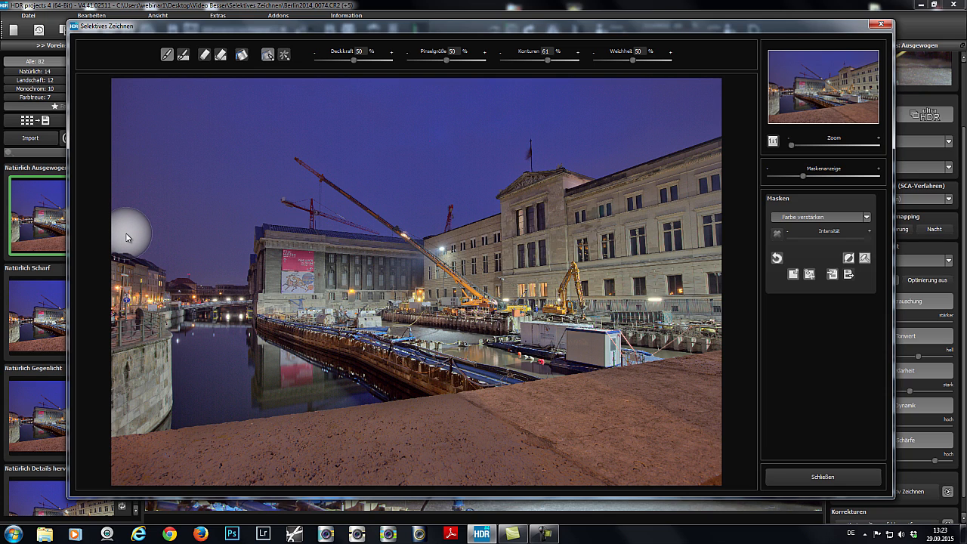
mouse_move(450, 63)
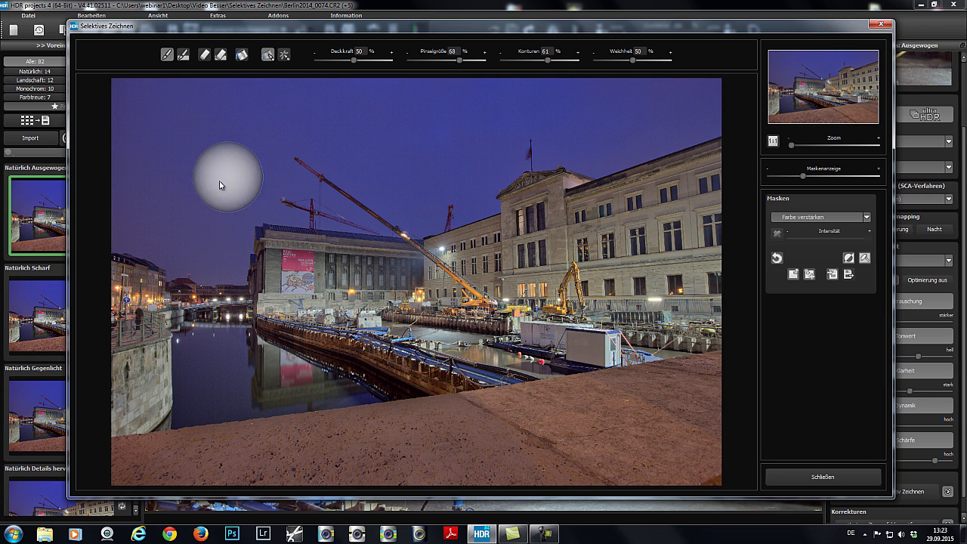
left_click_drag(220, 184, 130, 102)
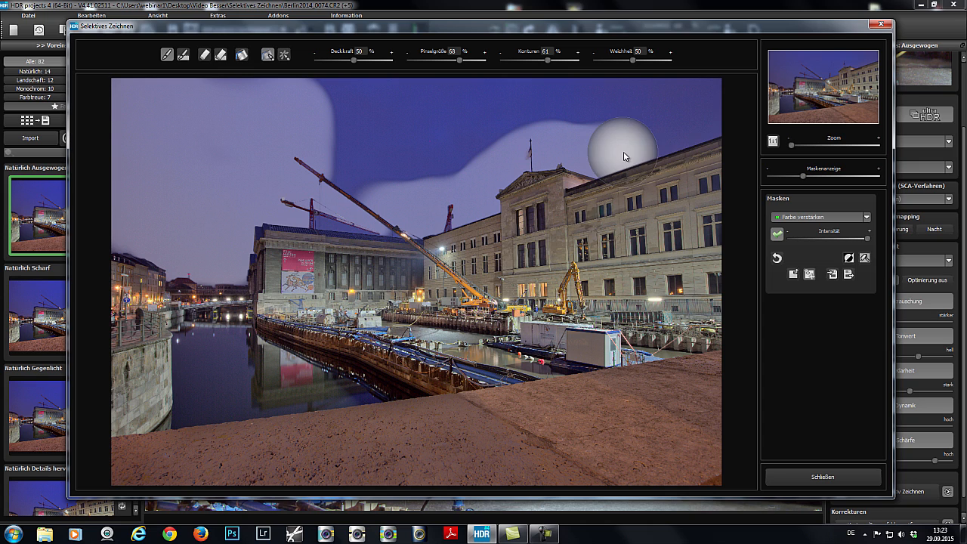
mouse_move(574, 104)
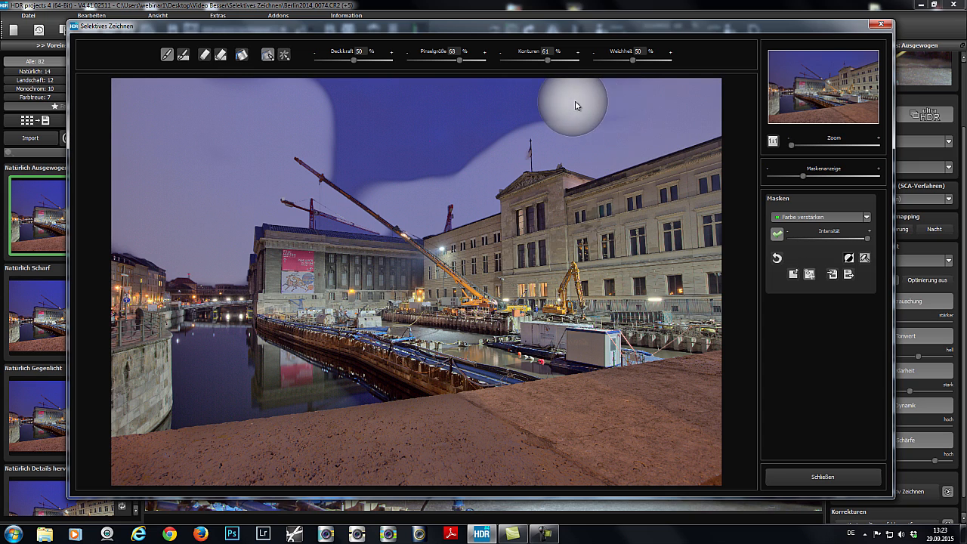
mouse_move(400, 180)
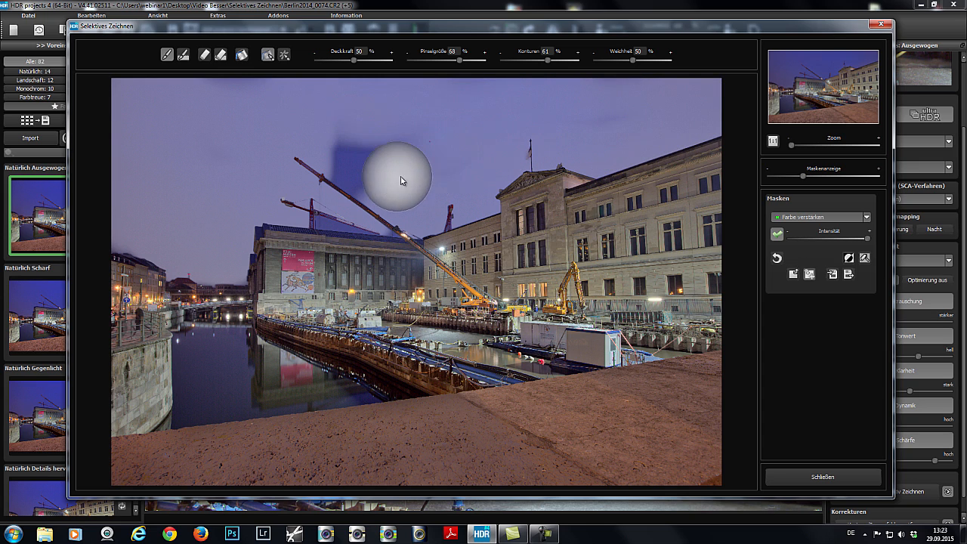
mouse_move(457, 133)
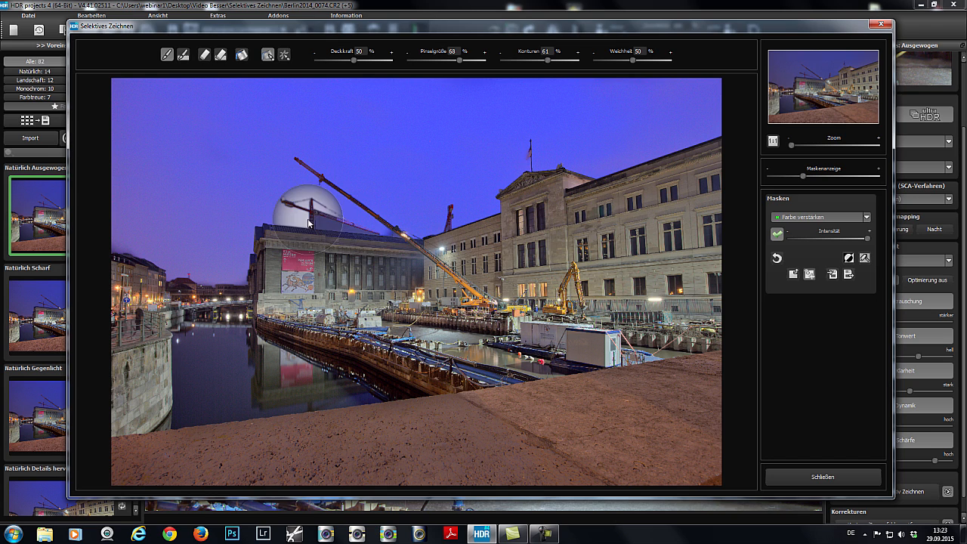
mouse_move(391, 232)
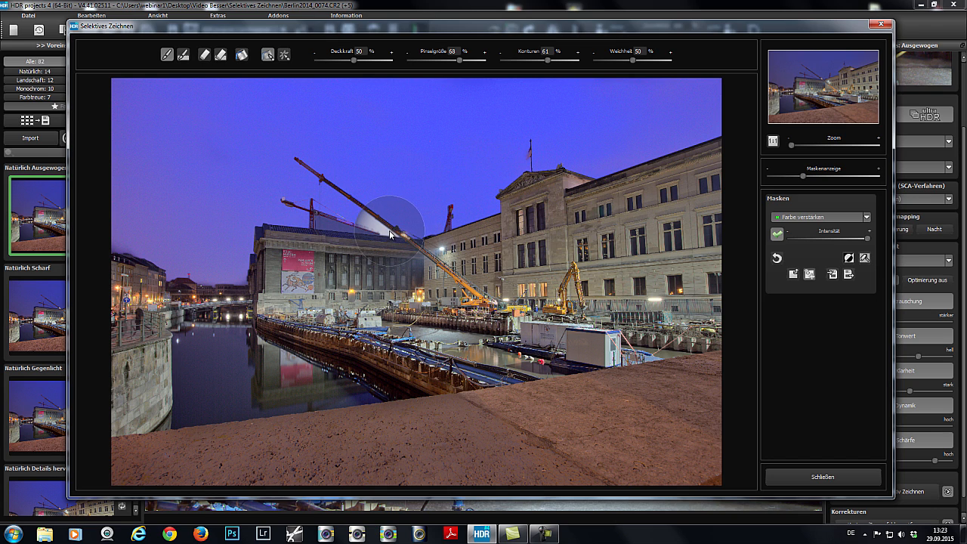
mouse_move(384, 233)
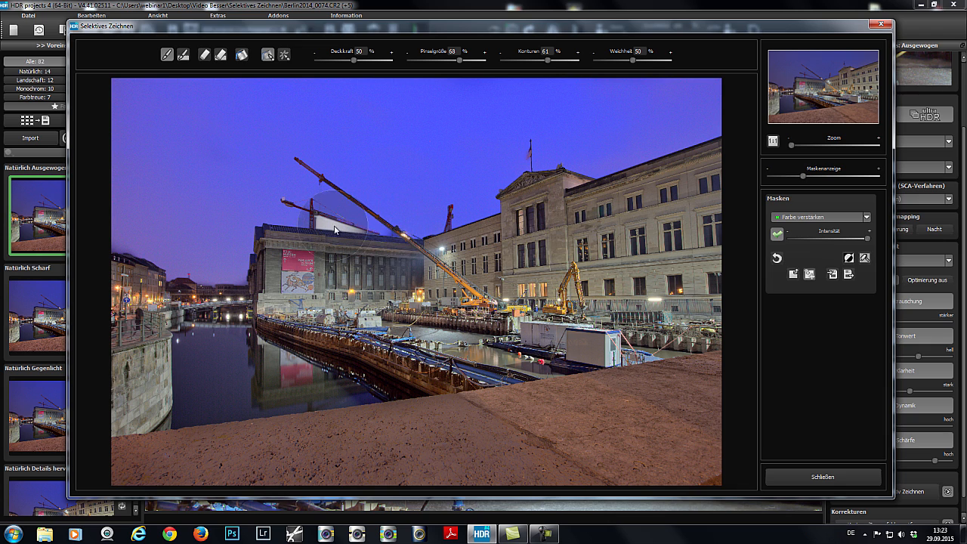
mouse_move(325, 226)
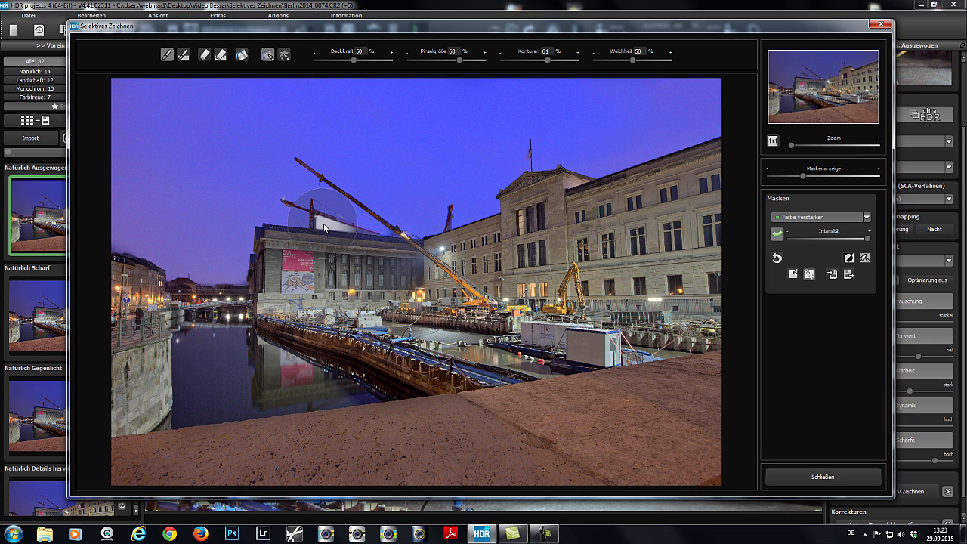
mouse_move(571, 142)
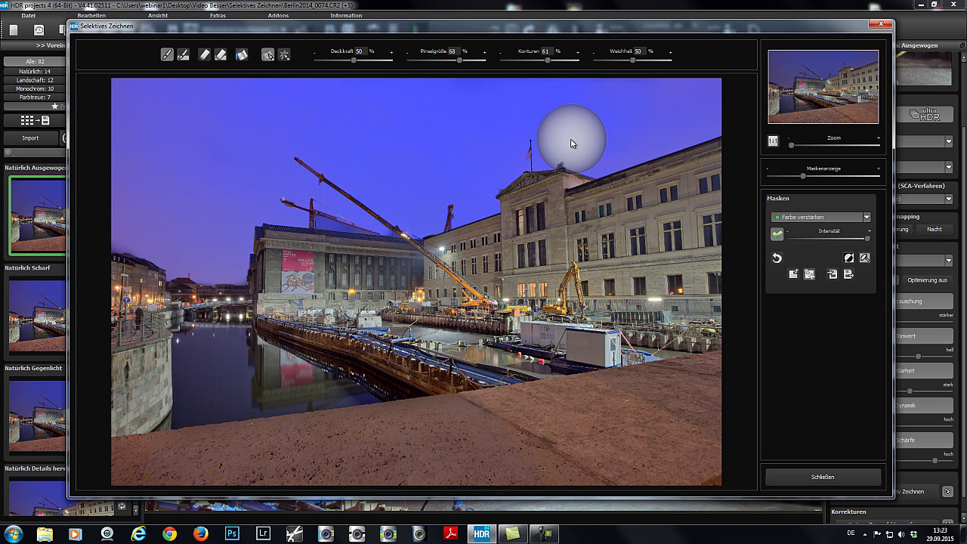
mouse_move(355, 230)
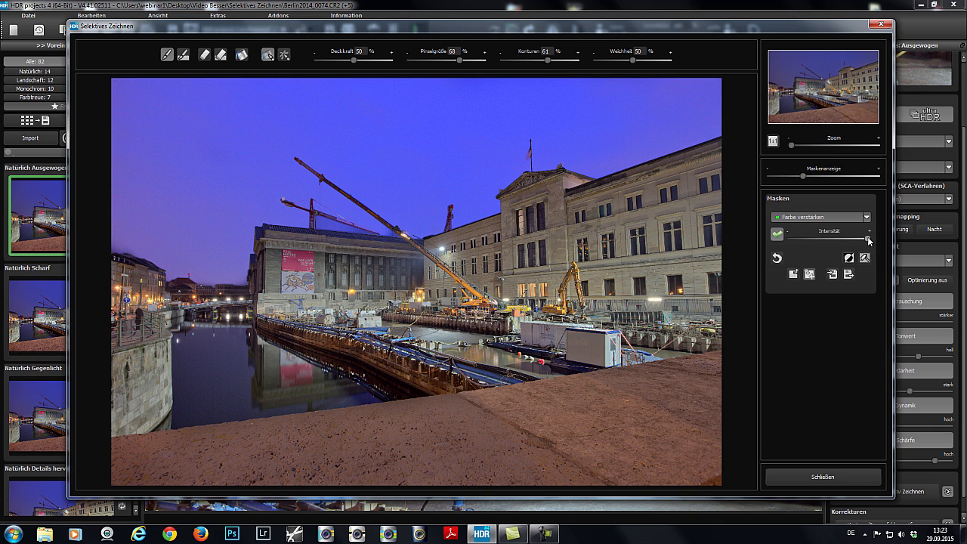
- Adjust the Intensität of the sky colour boost mask
left_click_drag(869, 239, 831, 238)
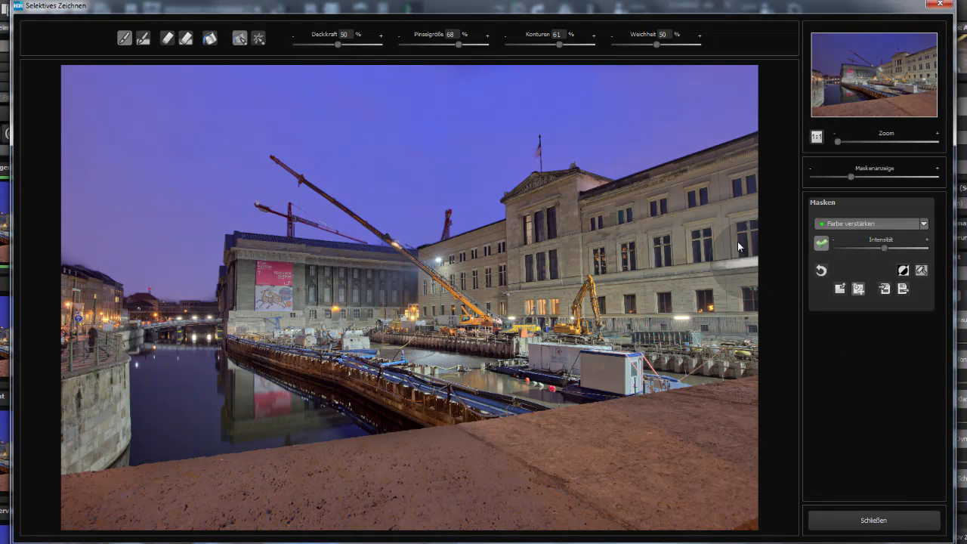
mouse_move(771, 220)
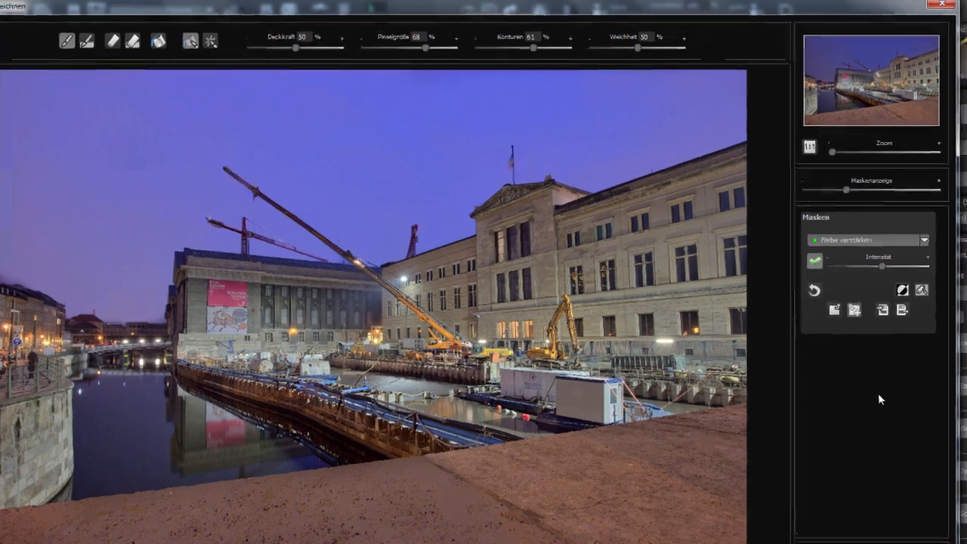
- Switch the active mask effect to Details verstärken
left_click(924, 240)
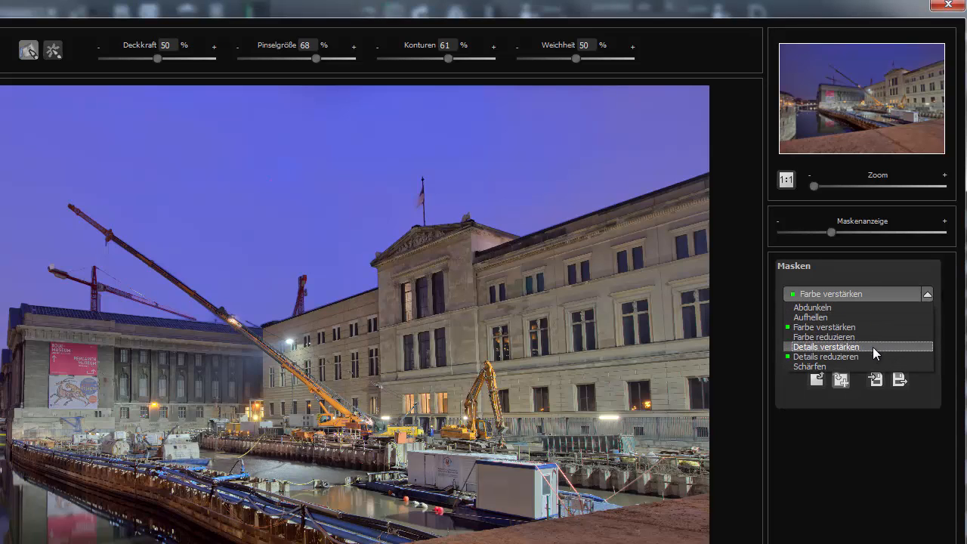
left_click(825, 346)
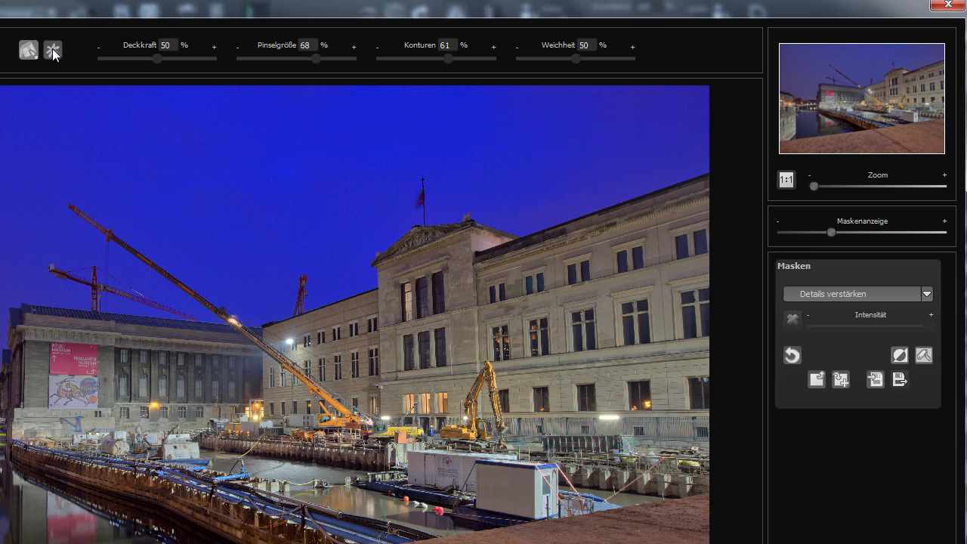
mouse_move(51, 50)
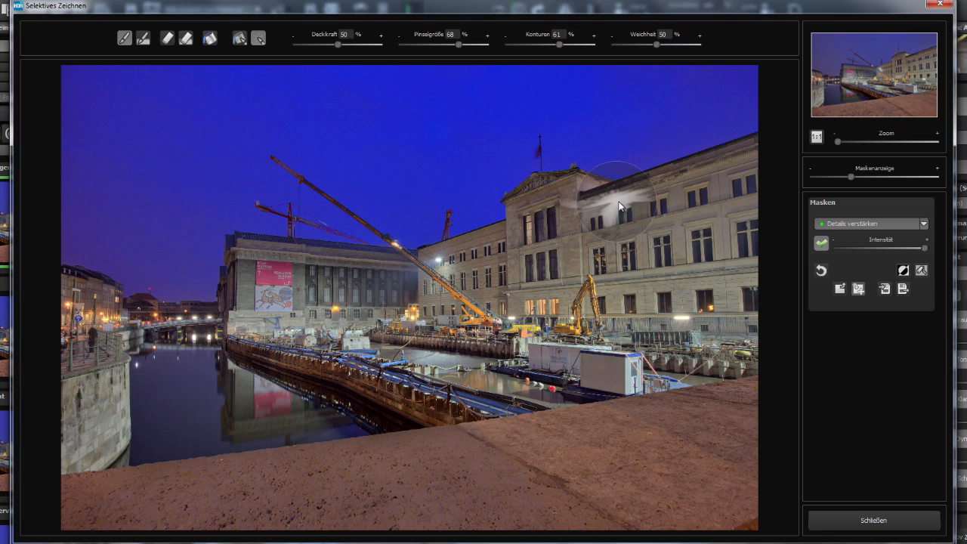
mouse_move(698, 184)
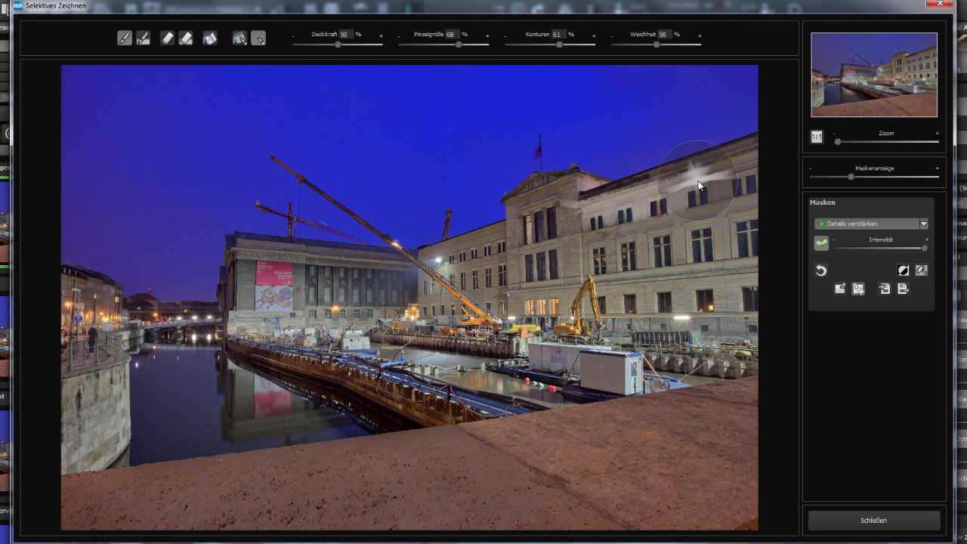
mouse_move(758, 169)
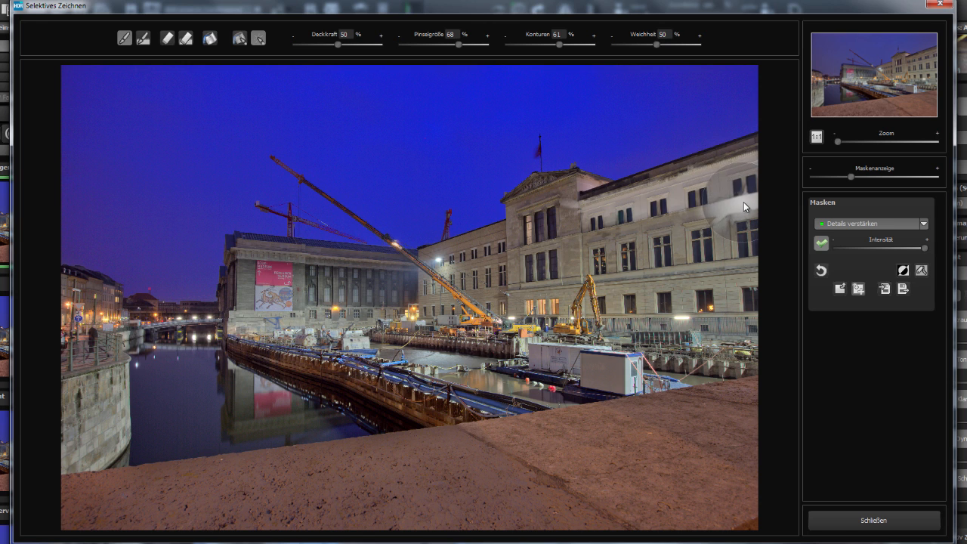
mouse_move(631, 230)
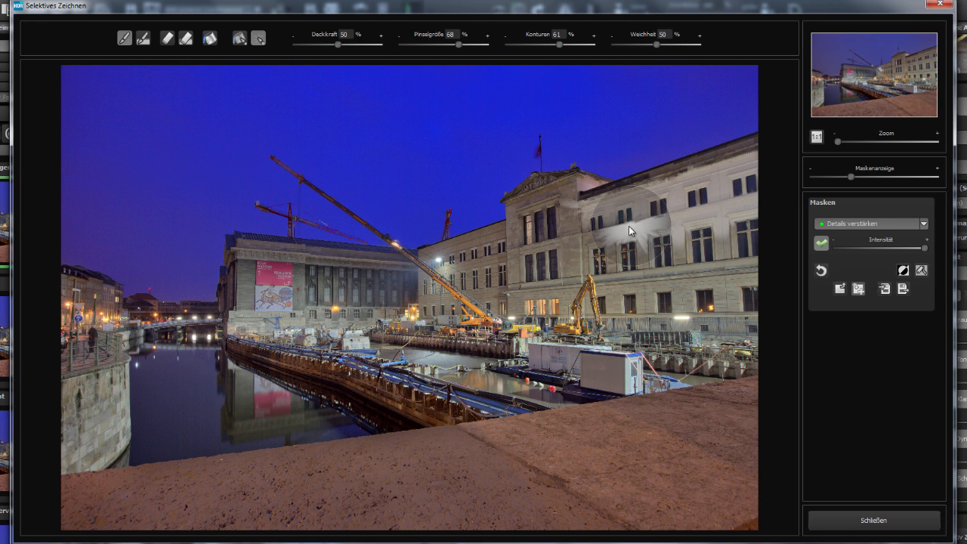
mouse_move(582, 271)
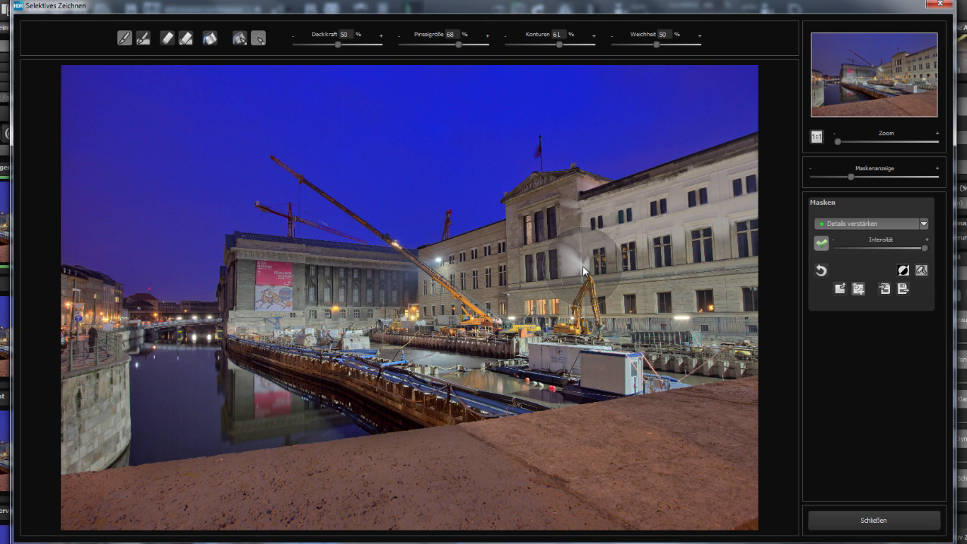
mouse_move(616, 275)
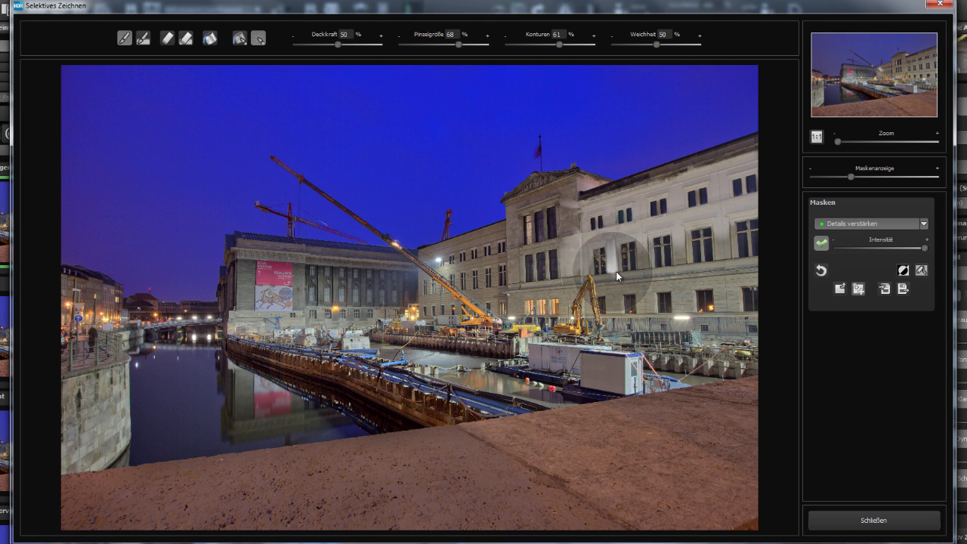
mouse_move(661, 265)
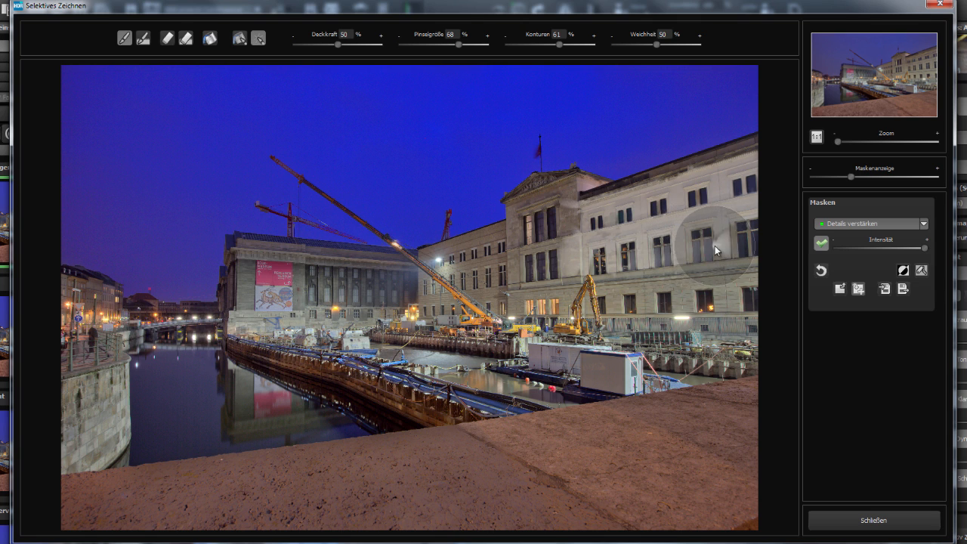
mouse_move(743, 220)
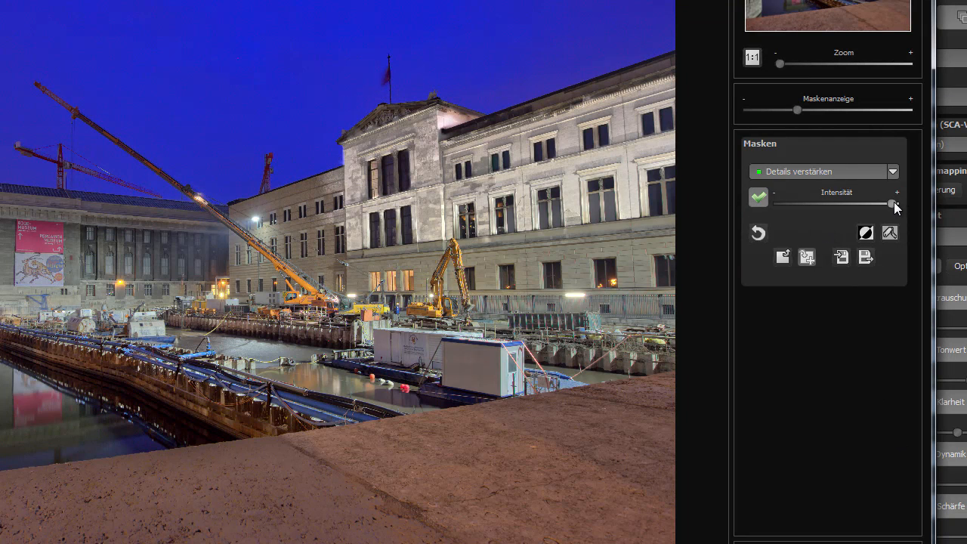
- Push the facade detail Intensität to maximum, then ease it back to moderate
left_click_drag(890, 205, 849, 207)
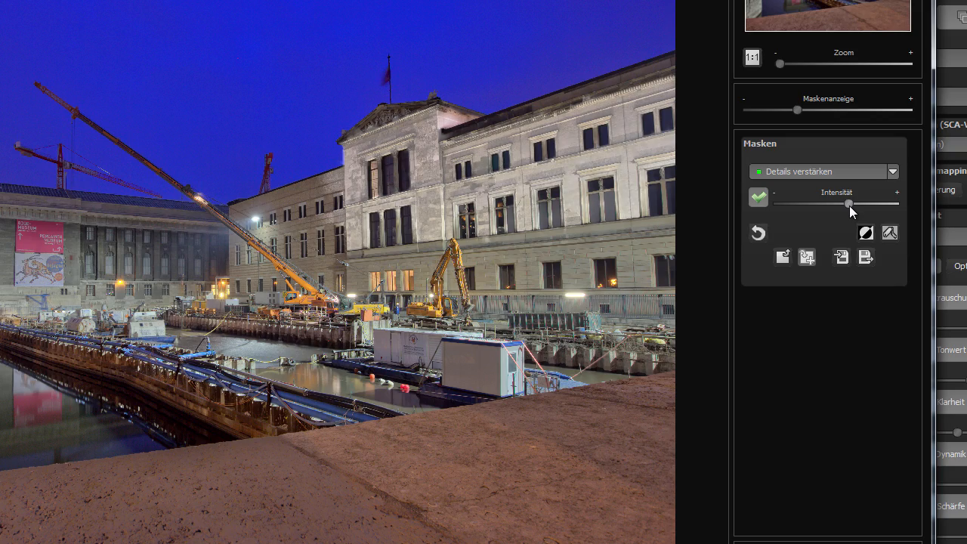
left_click_drag(849, 206, 829, 205)
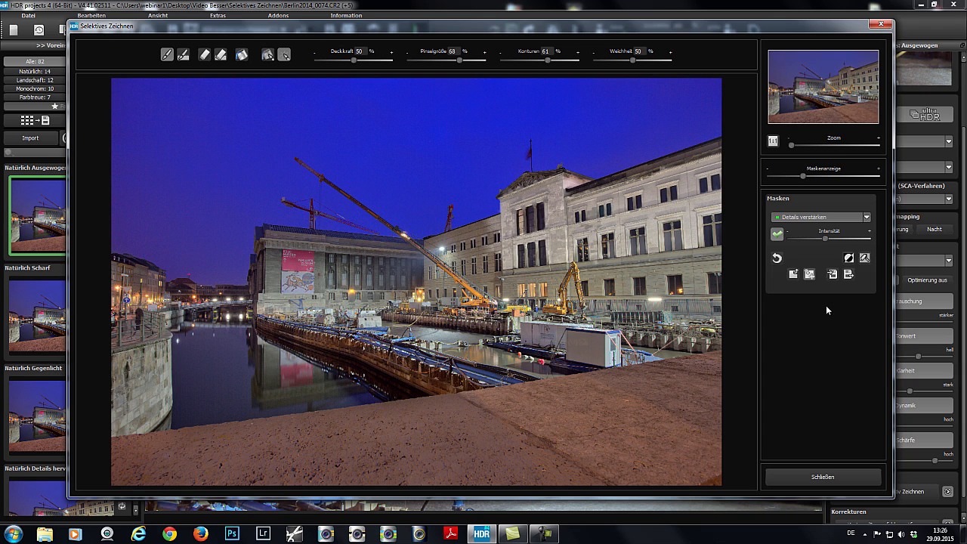
mouse_move(849, 329)
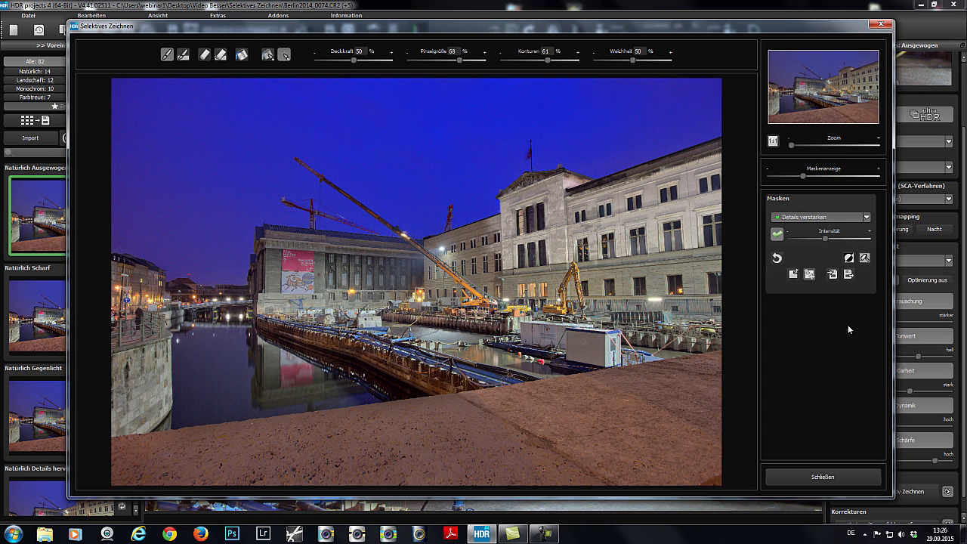